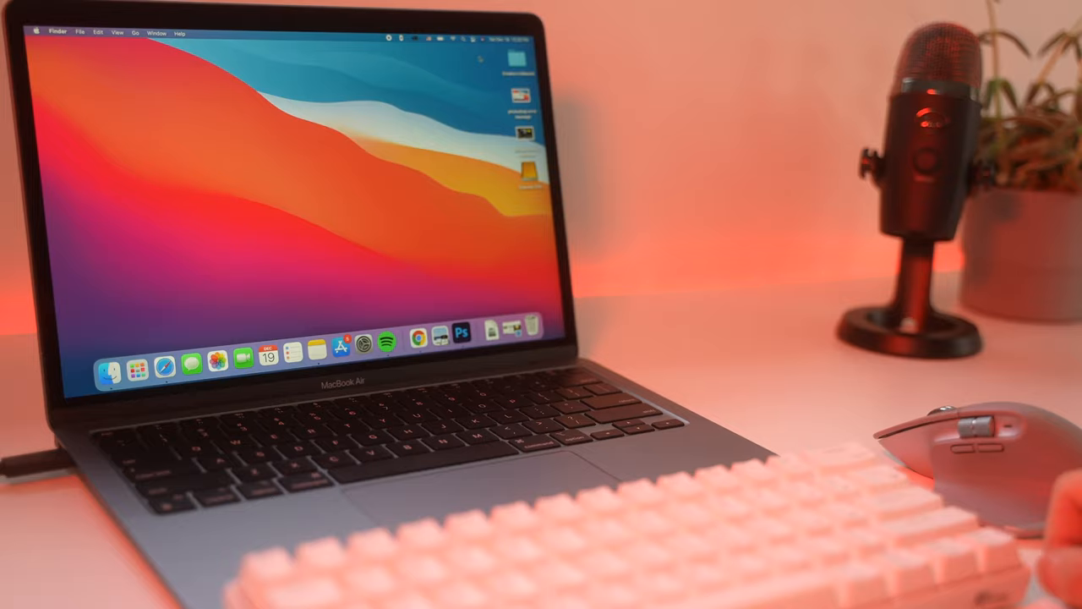
Step: Play back the A7S20201217_0578 multicam 4K sequence from the Stadia Unboxing project
click(462, 332)
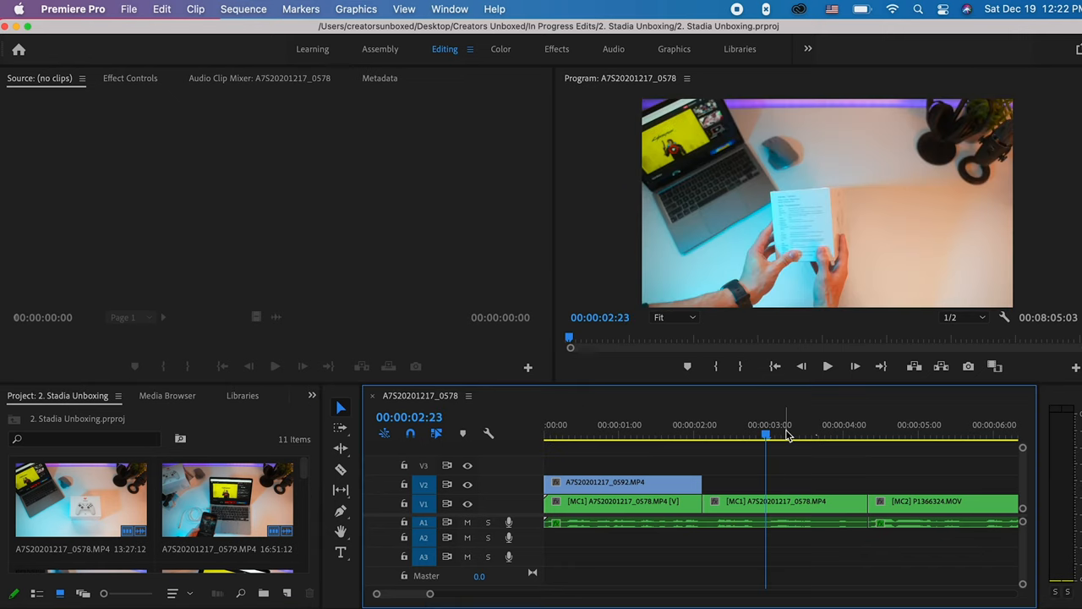
mouse_move(776, 505)
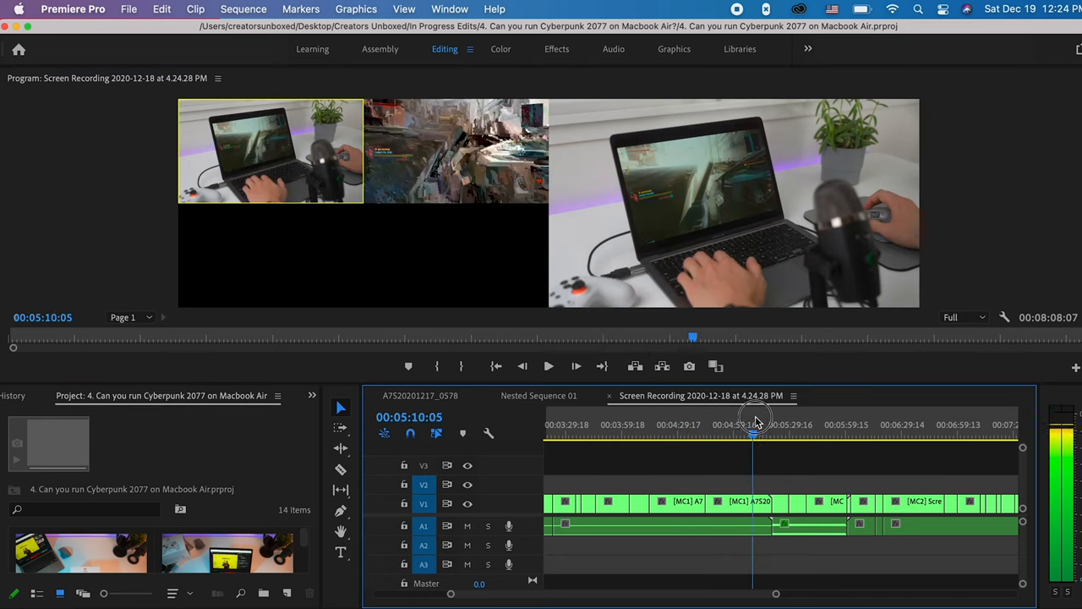
Step: Scrub the Screen Recording 2020-12-18 multicam sequence forward to about 00:06:27
drag(752, 407, 901, 408)
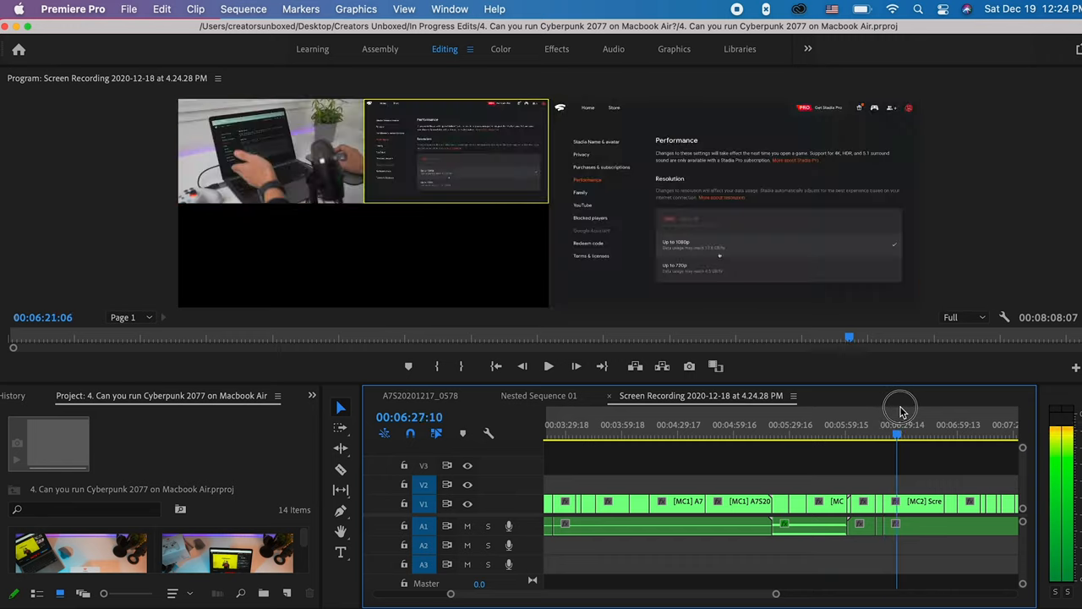